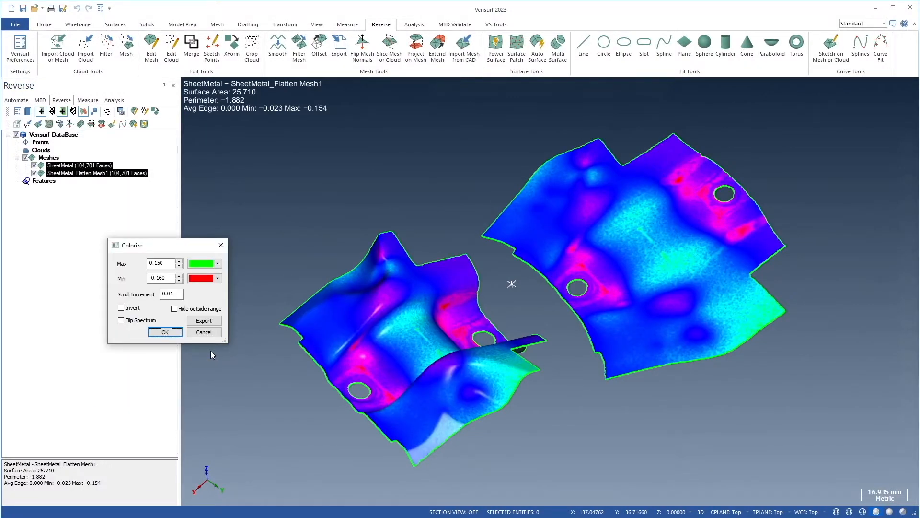
Narrow the Colorize deviation range to Max 0.030 and Min -0.050 and apply it to the meshes.
type("0.080")
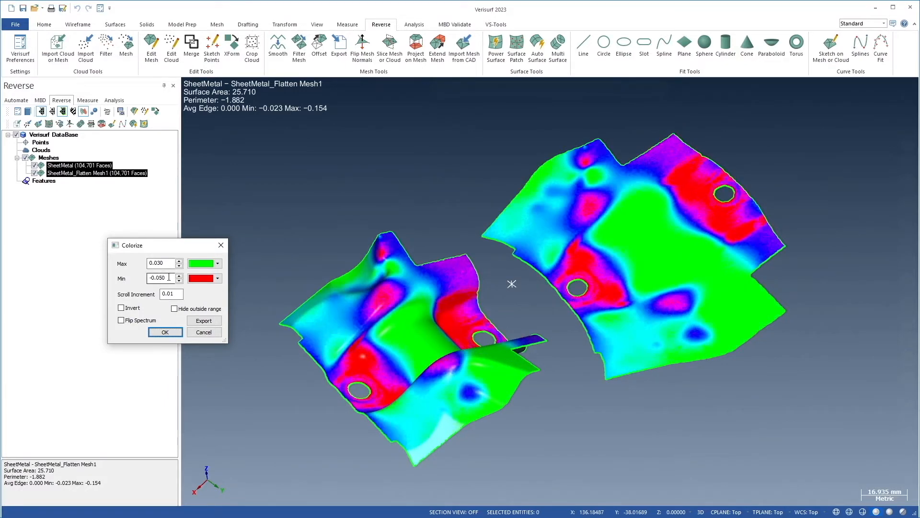
left_click(414, 24)
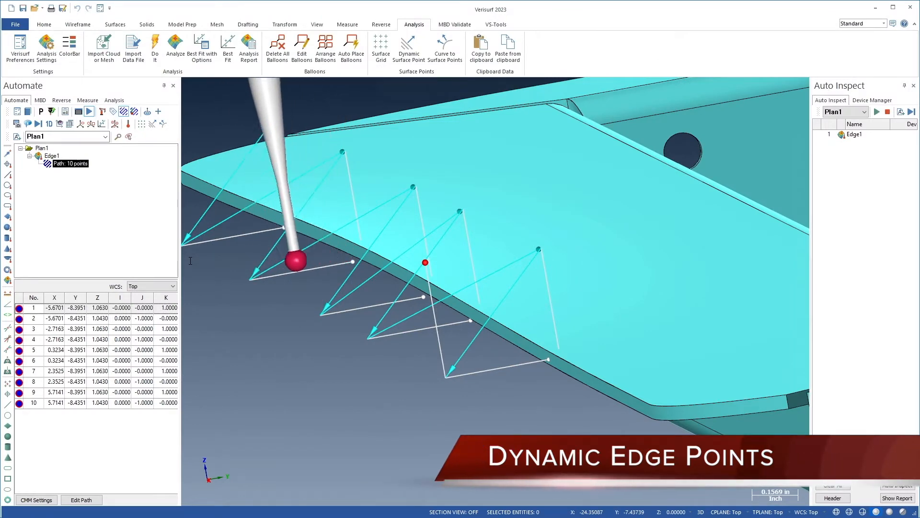
Build Plan1 from the part's MBD on the Automate tab and show Position3@Width3's tolerance properties.
left_click(346, 24)
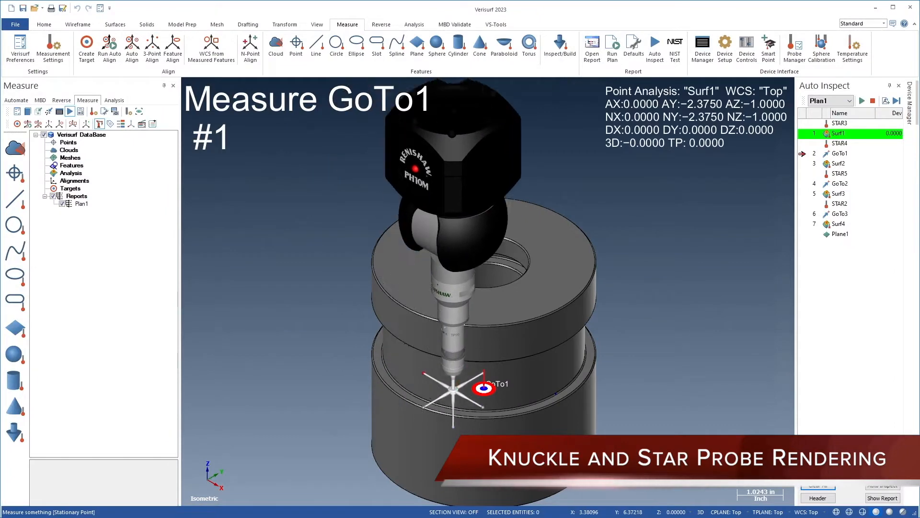
left_click(454, 24)
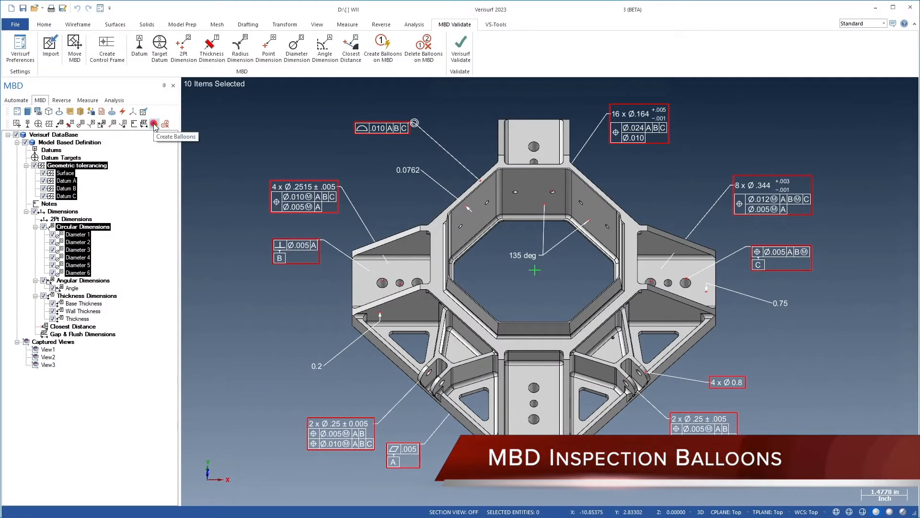
left_click(16, 99)
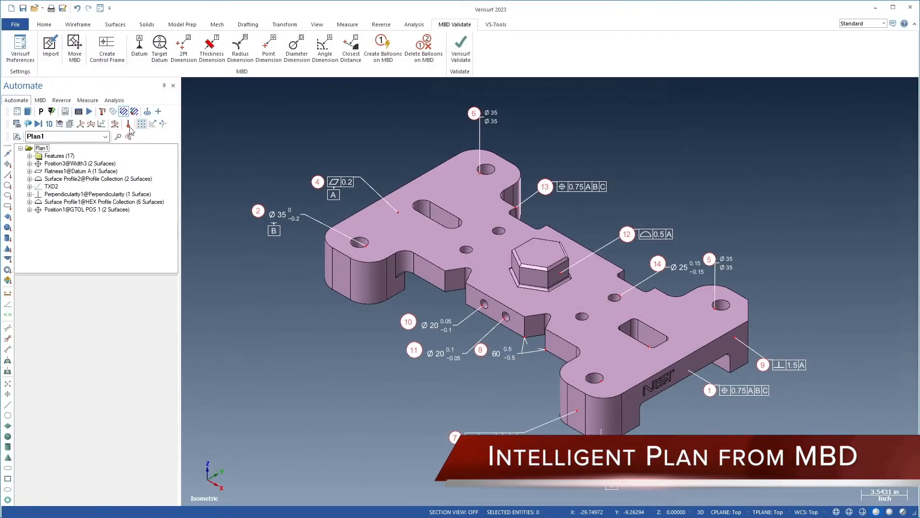
left_click(80, 163)
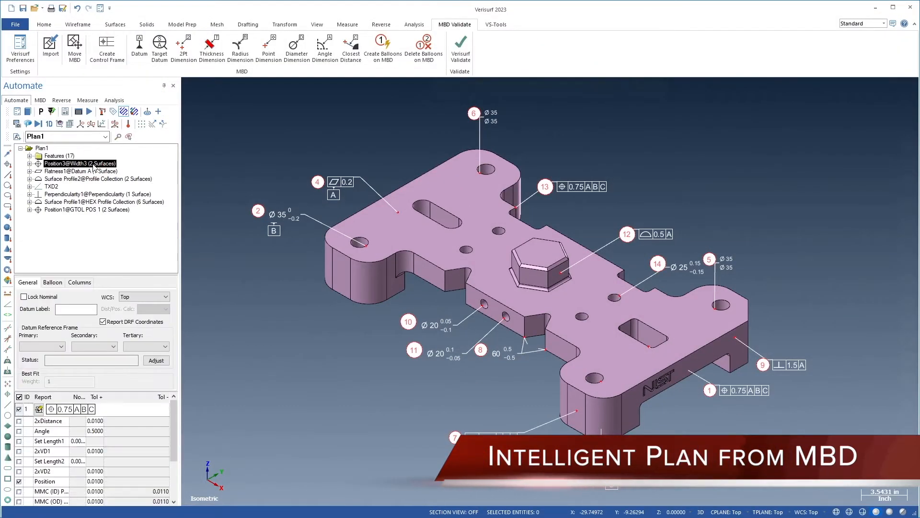
left_click(143, 112)
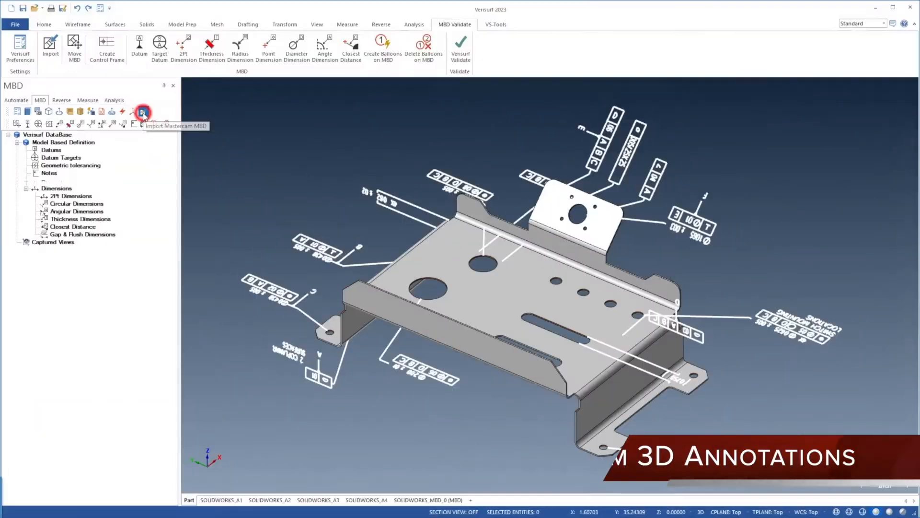
Start a Cloud measurement with the Romer arm, leaving Post Processing Smooth at 0.0500.
left_click(143, 113)
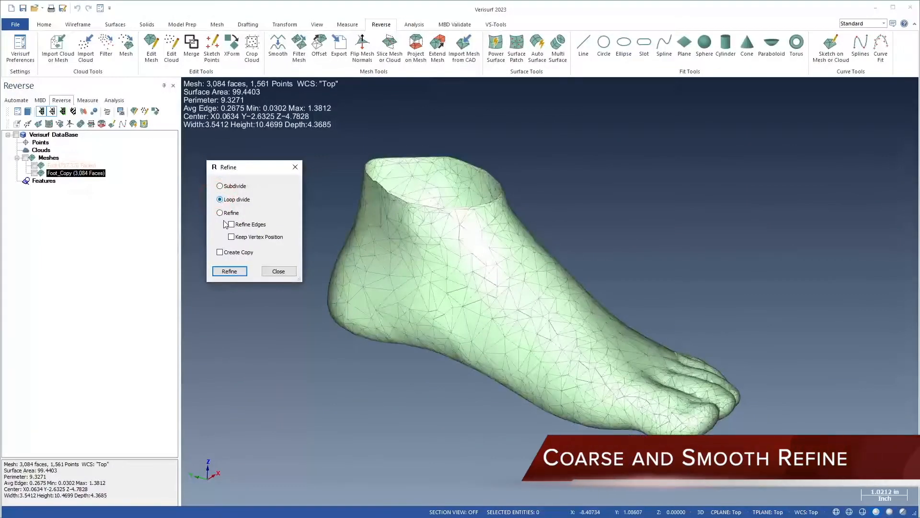
left_click(230, 271)
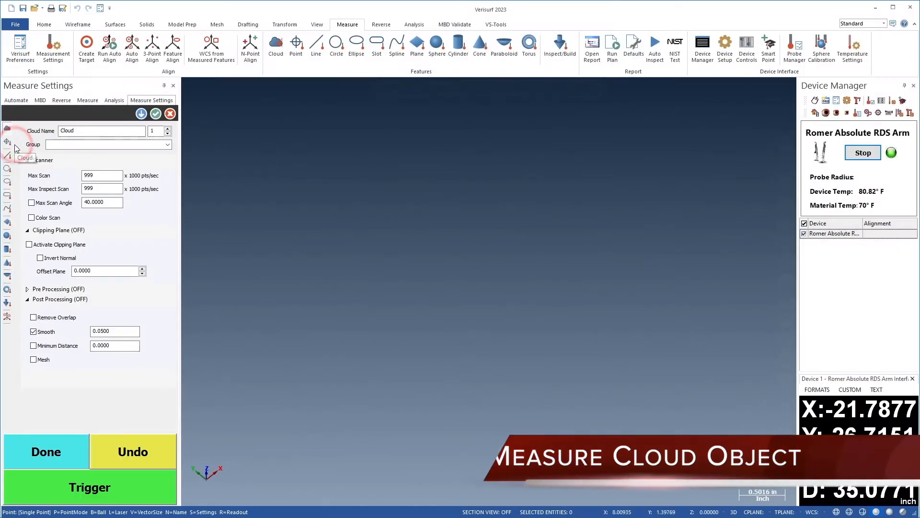
Show Position Controls for 'Diameter 3 - 8 Holes in pattern - A B C' with minimum zone, 100 iterations.
left_click(89, 487)
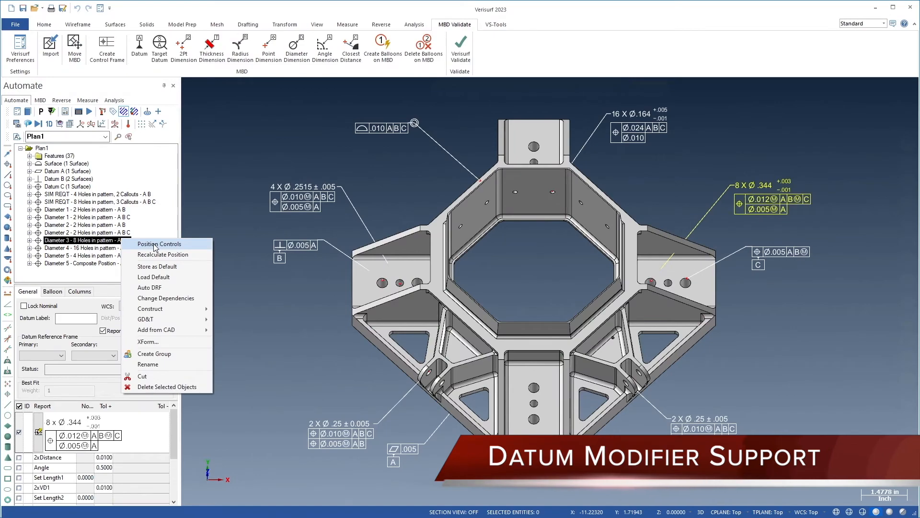
left_click(159, 244)
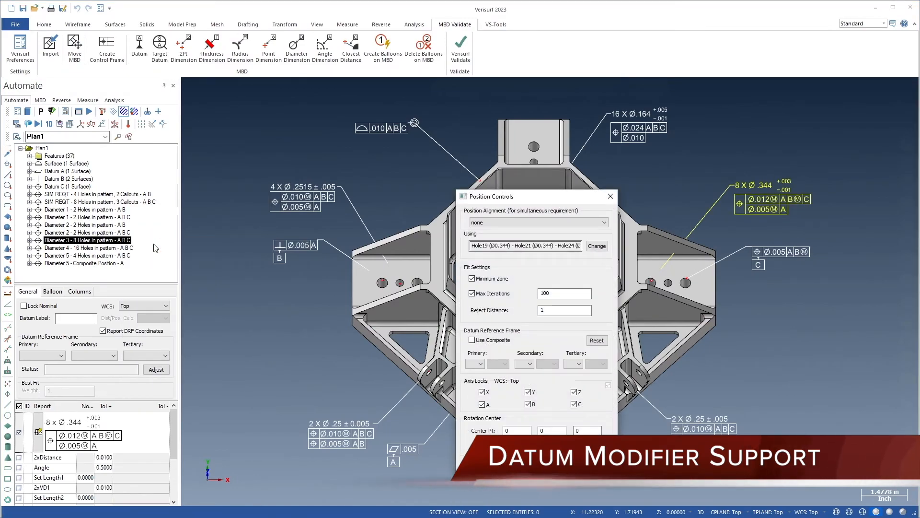